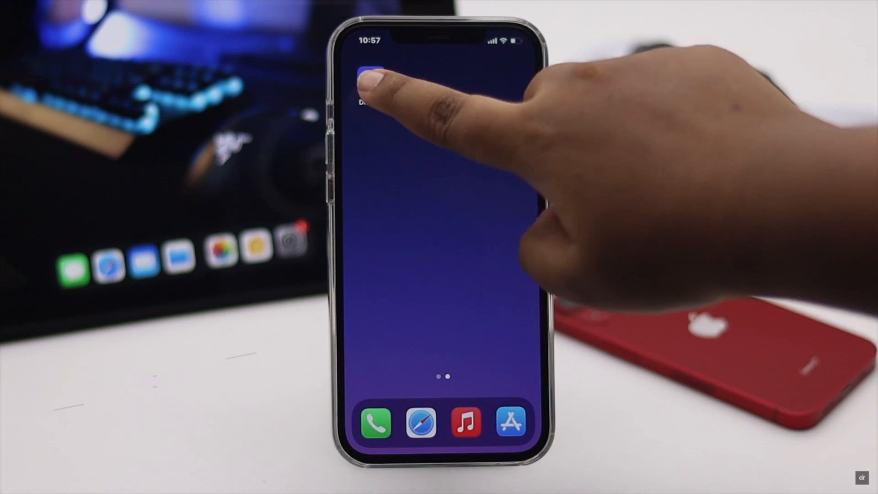
left_click(370, 76)
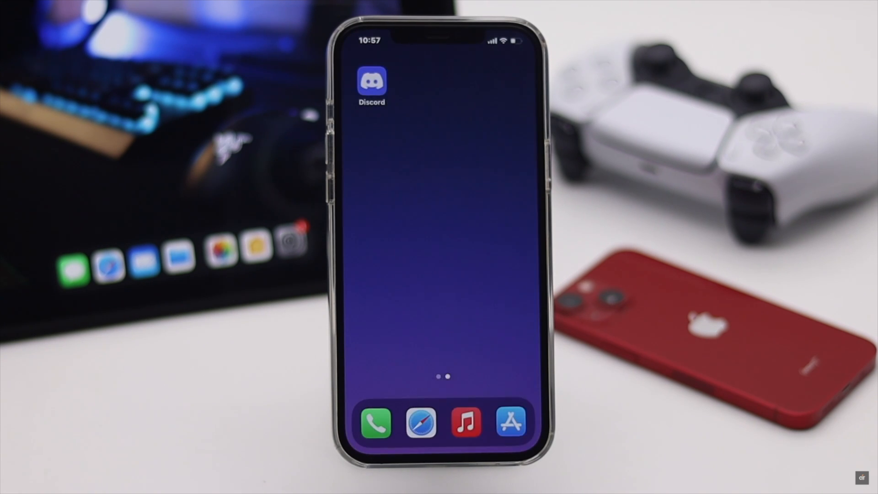
left_click(372, 84)
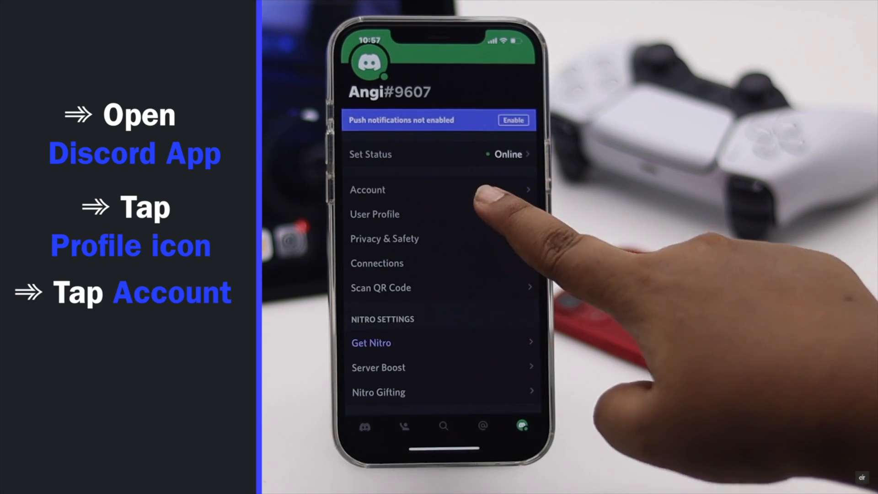
left_click(368, 190)
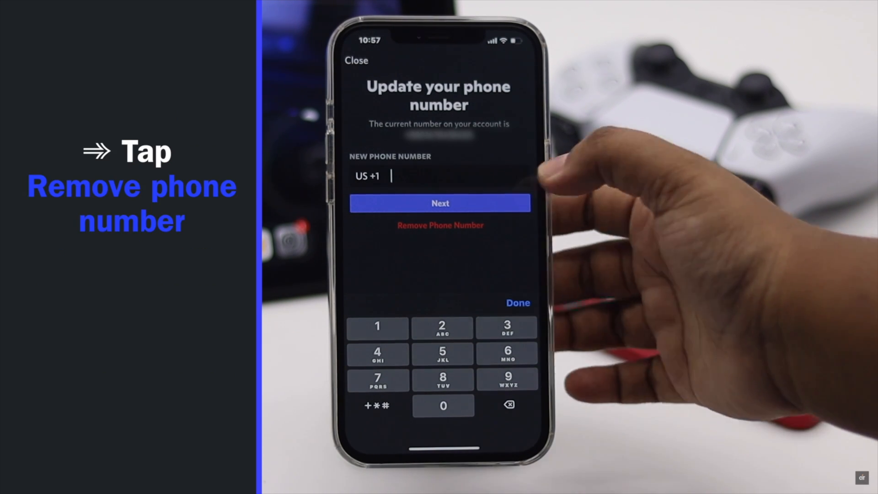
left_click(440, 225)
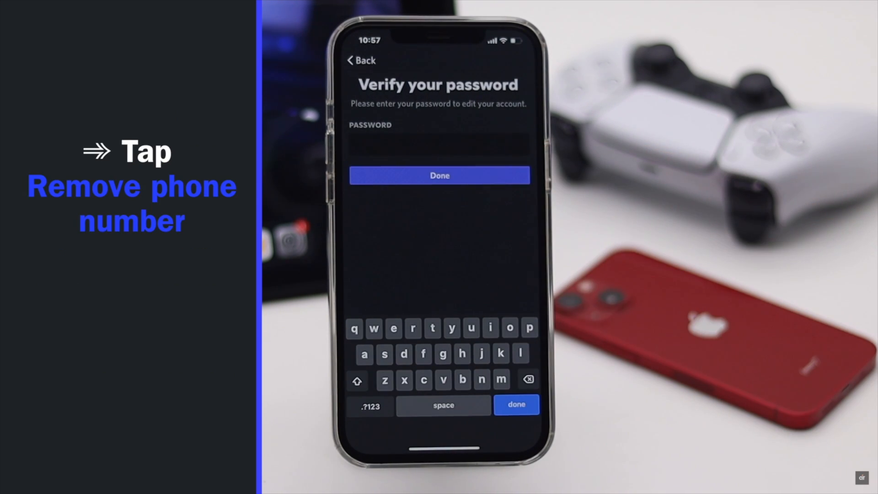
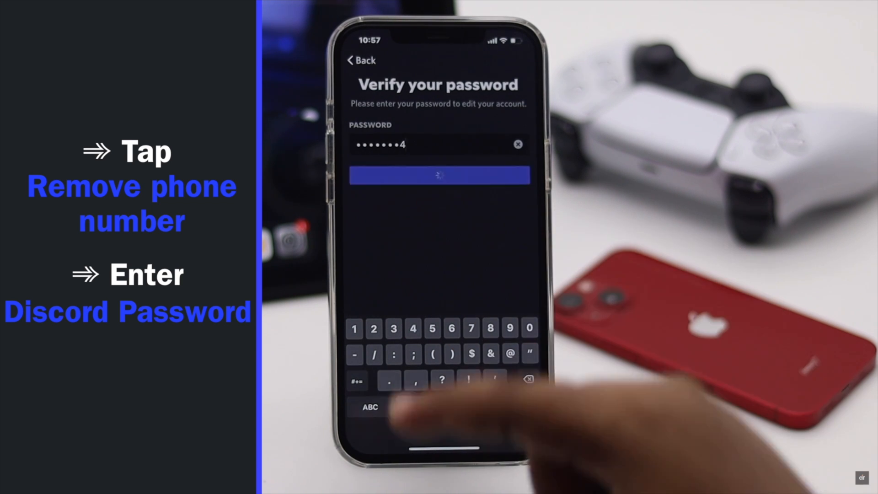
left_click(440, 176)
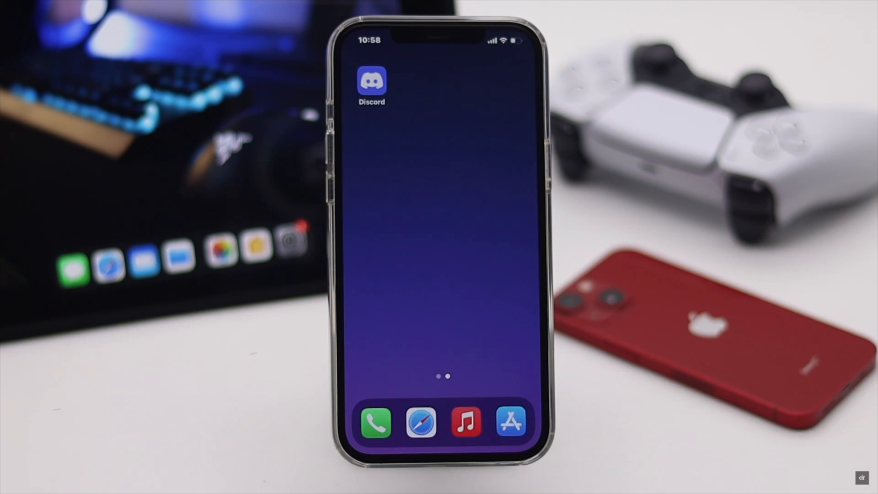
left_click(370, 84)
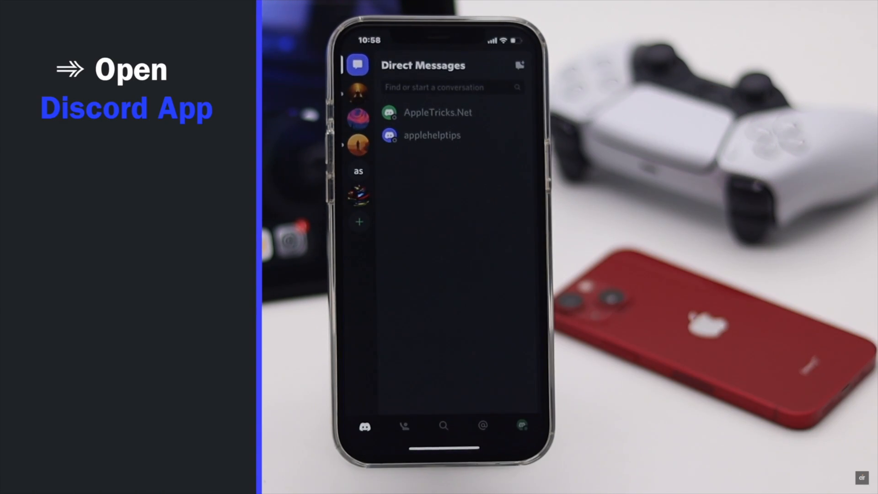
left_click(520, 426)
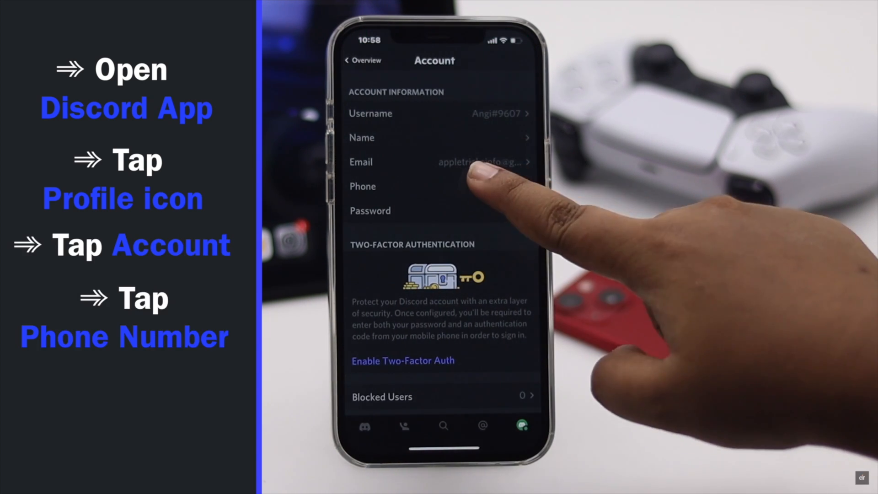
left_click(440, 185)
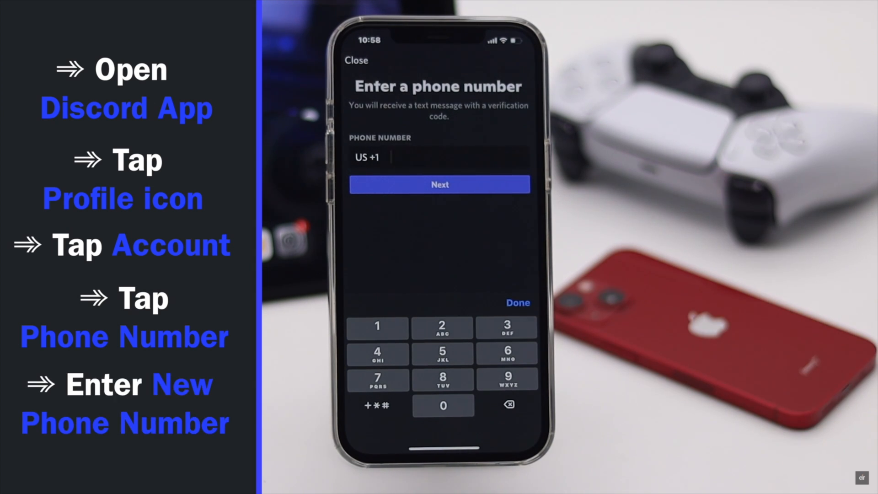
- Submit the new phone number, verify it with the code, and confirm the password to save it
left_click(440, 185)
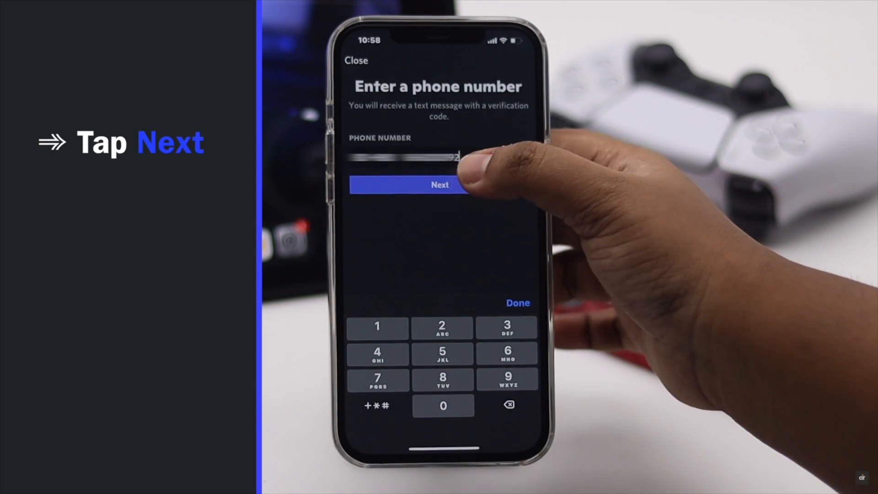
left_click(440, 185)
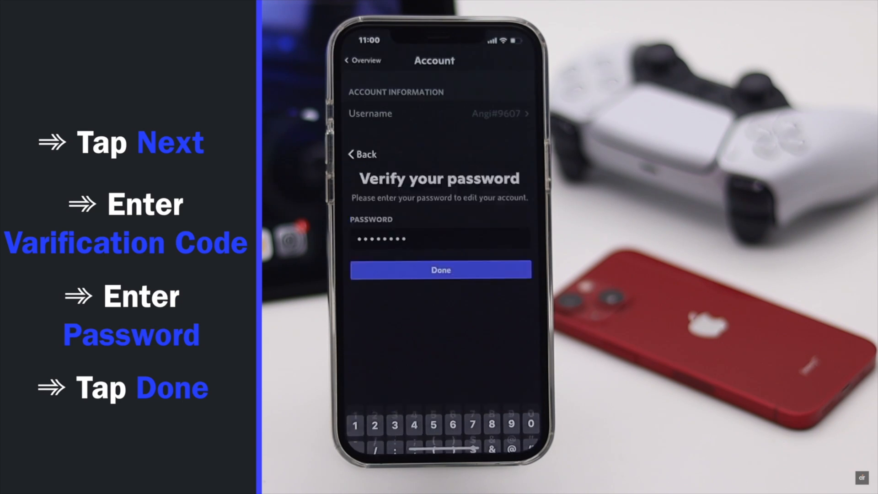
left_click(440, 269)
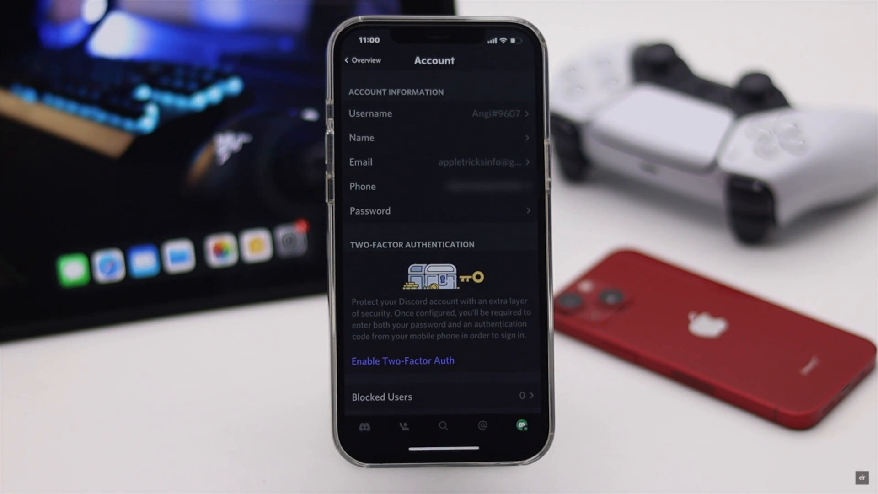